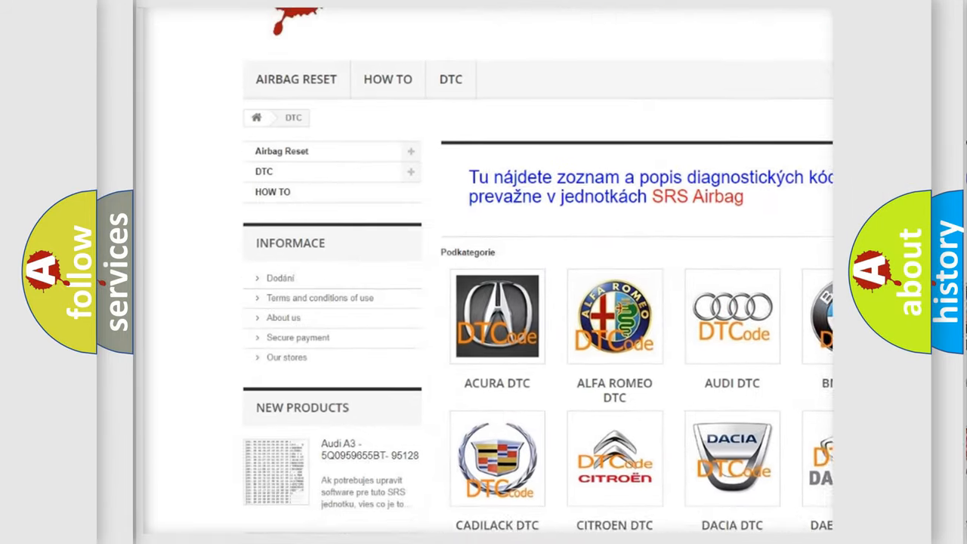
Scroll the DTC category page past the Acura, Audi and Cadillac brand tiles.
scroll(down, 3)
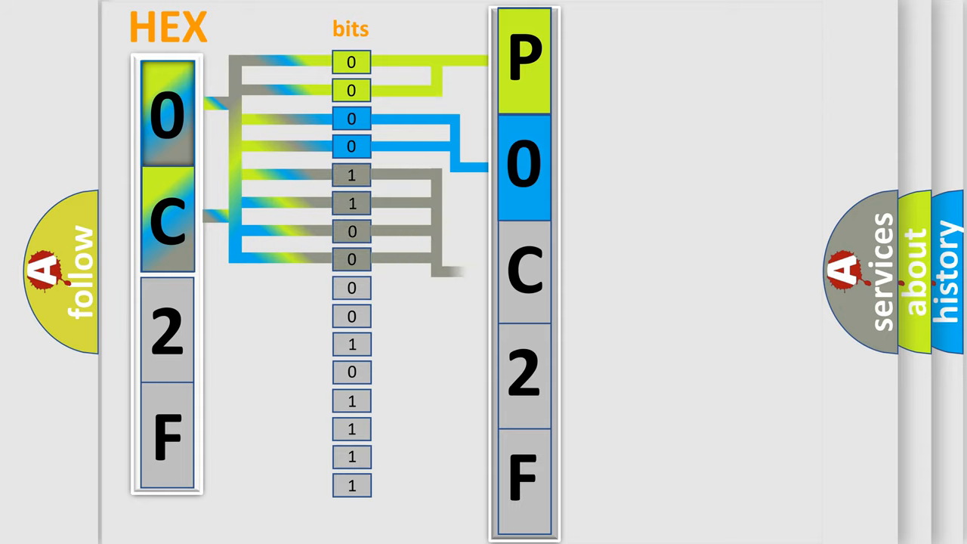
Play the diagram routing the 16 bits of 0C2F into code boxes P, 0, C, 2, F.
click(525, 272)
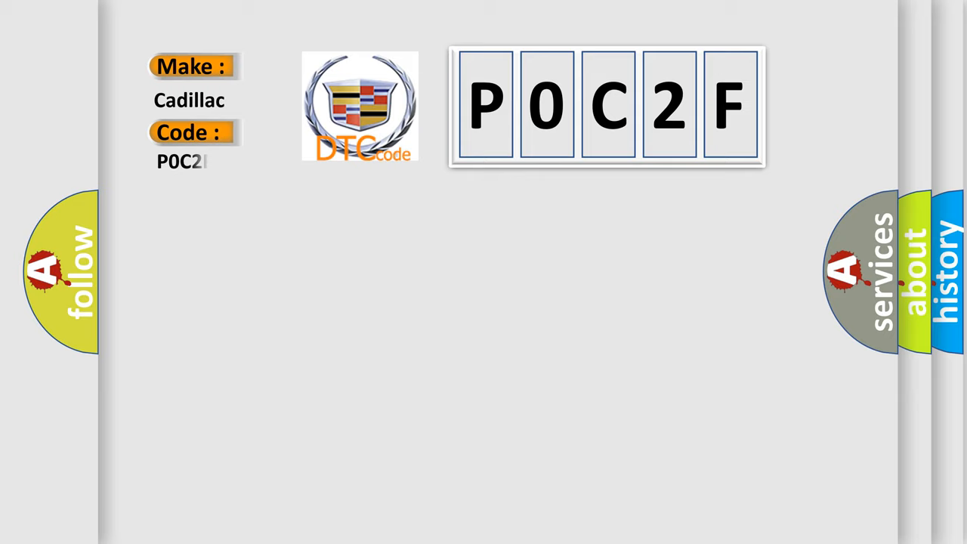
Type '2F' to finish the Code field reading P0C2F beside the Cadillac logo.
text(2F)
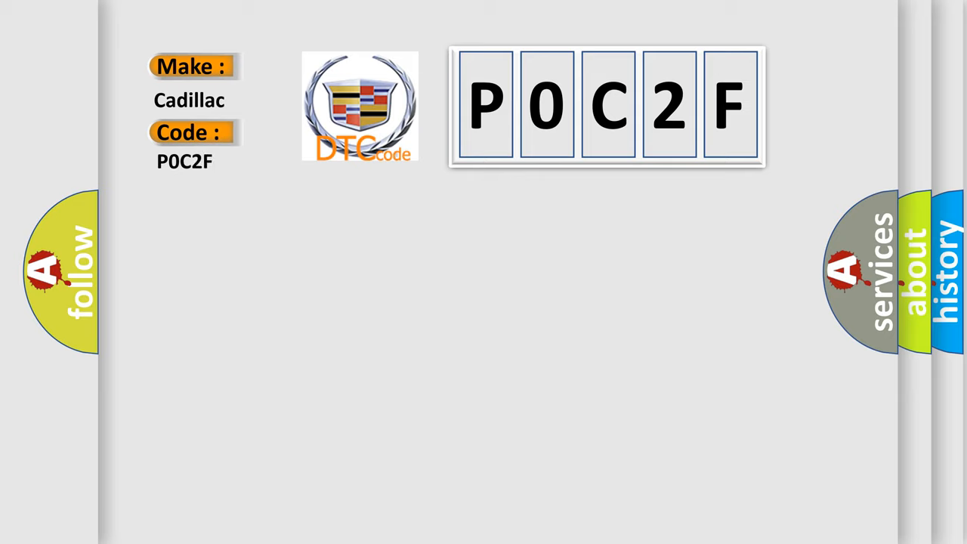